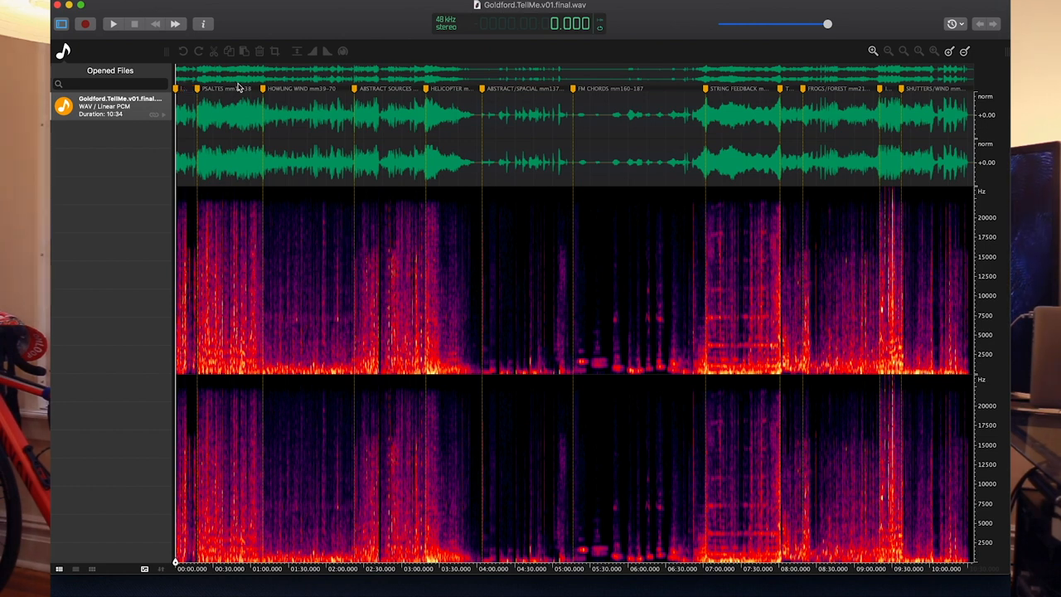
Step: Zoom the timeline in on the opening minutes around the PSALTES and HOWLING WIND markers
left_click(224, 89)
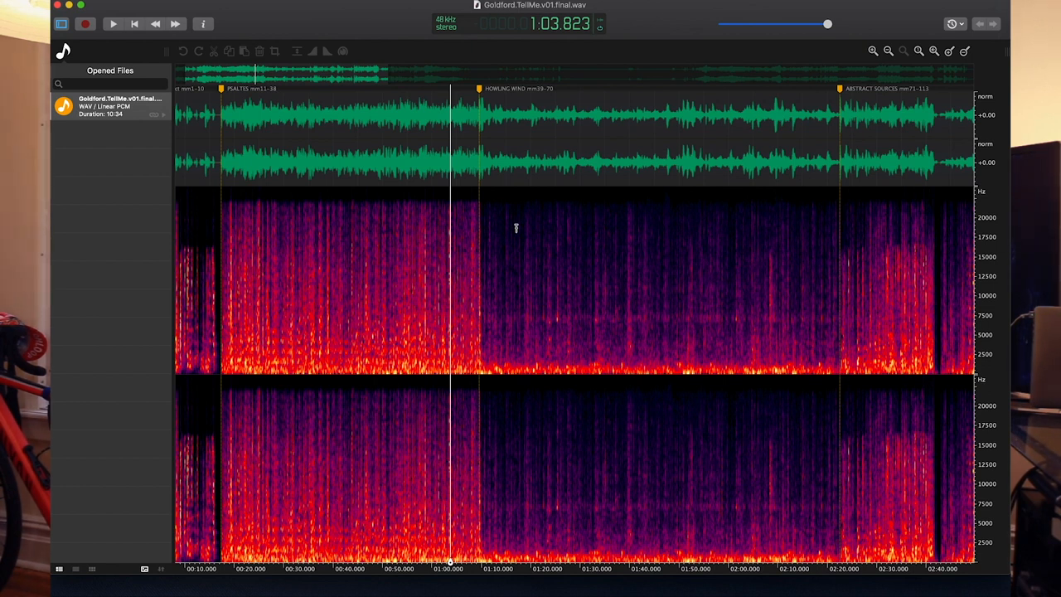
left_click(112, 22)
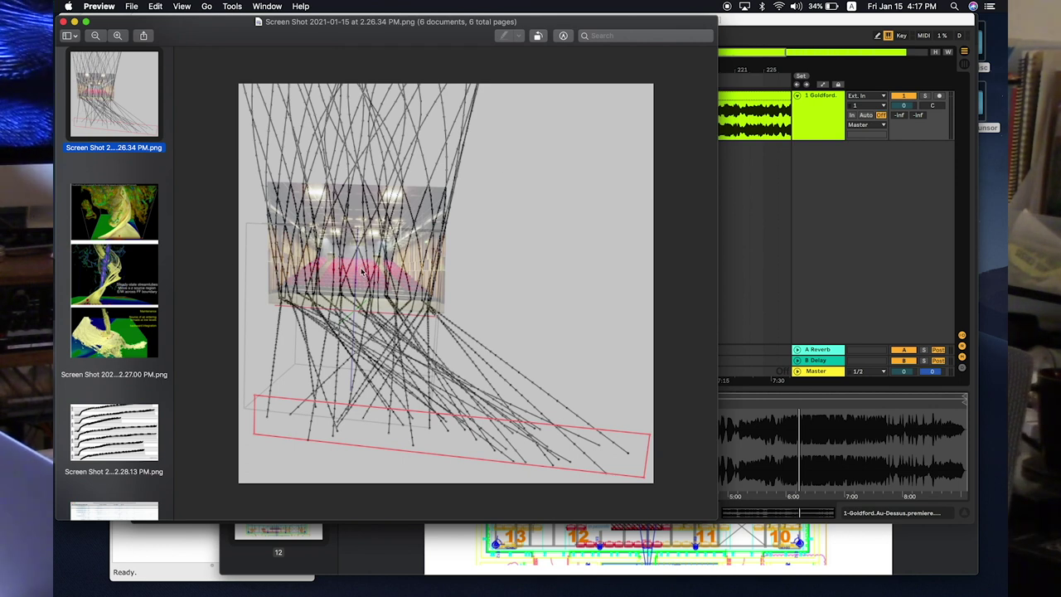
Step: Switch away from Preview, leaving page 12's speaker plan of the tech rider displayed
key("Cmd+Tab")
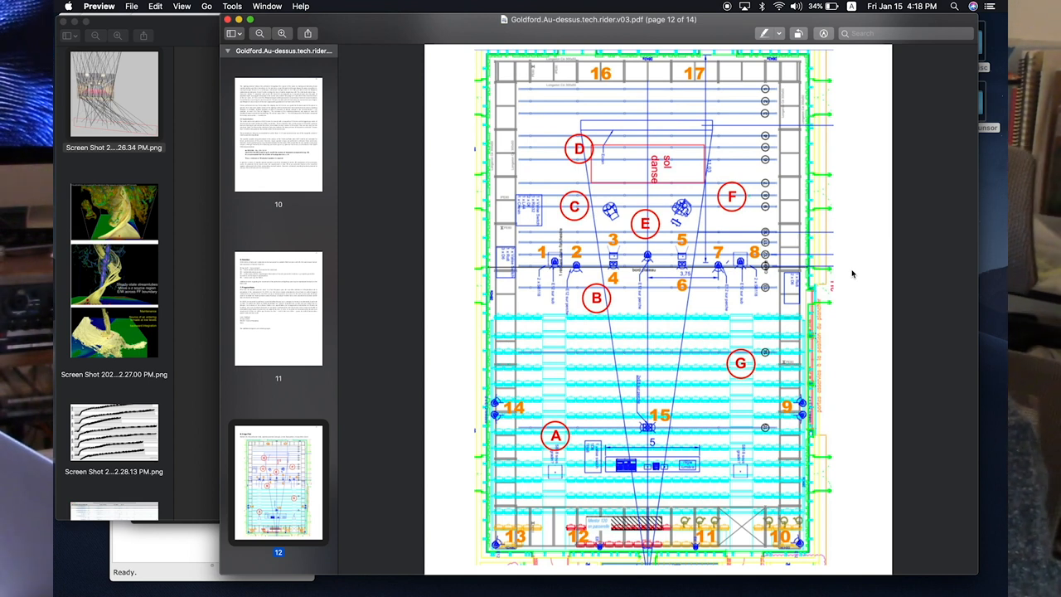
mouse_move(576, 219)
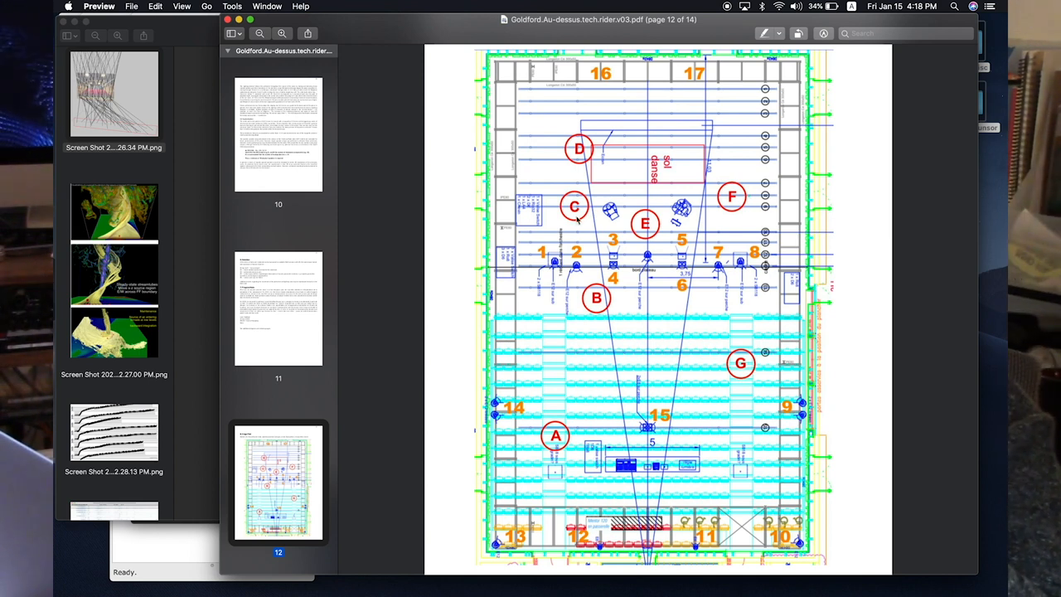
mouse_move(128, 261)
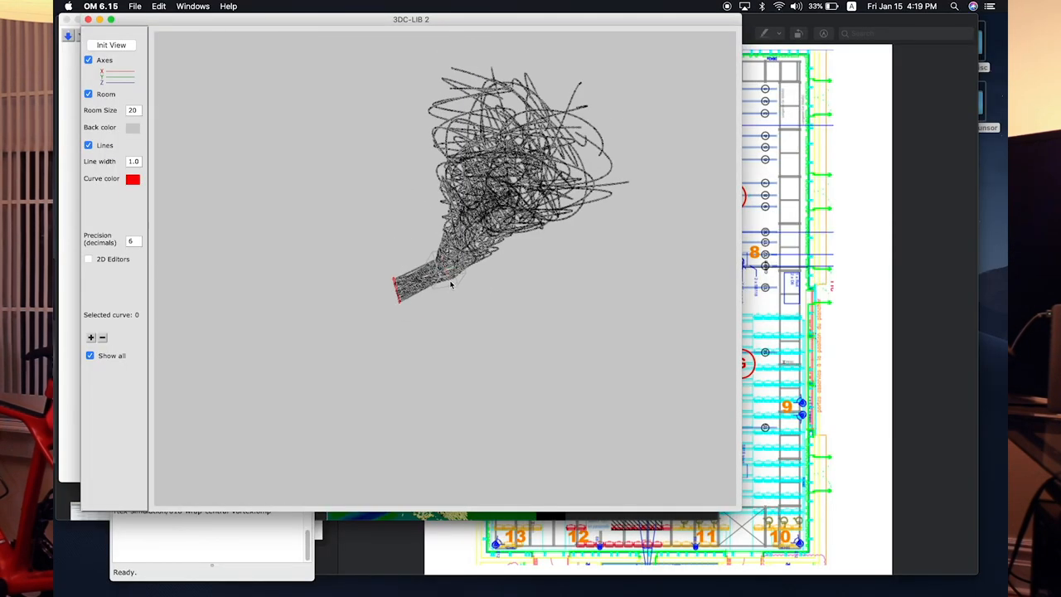
Step: Rotate the 3D vortex curves in the 3DC-LIB viewport to examine the funnel shape
left_click_drag(452, 284, 476, 254)
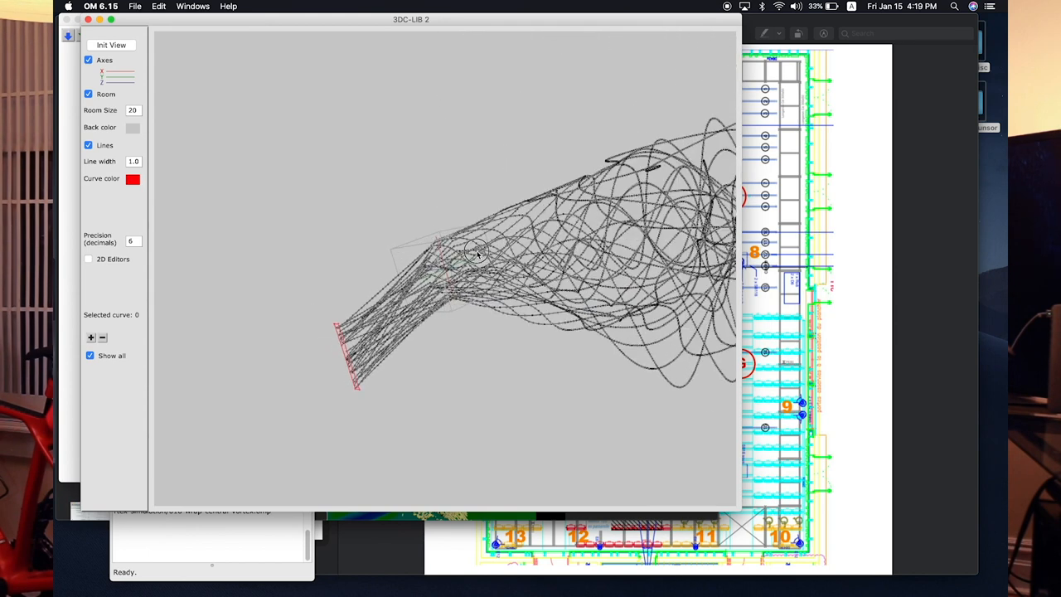